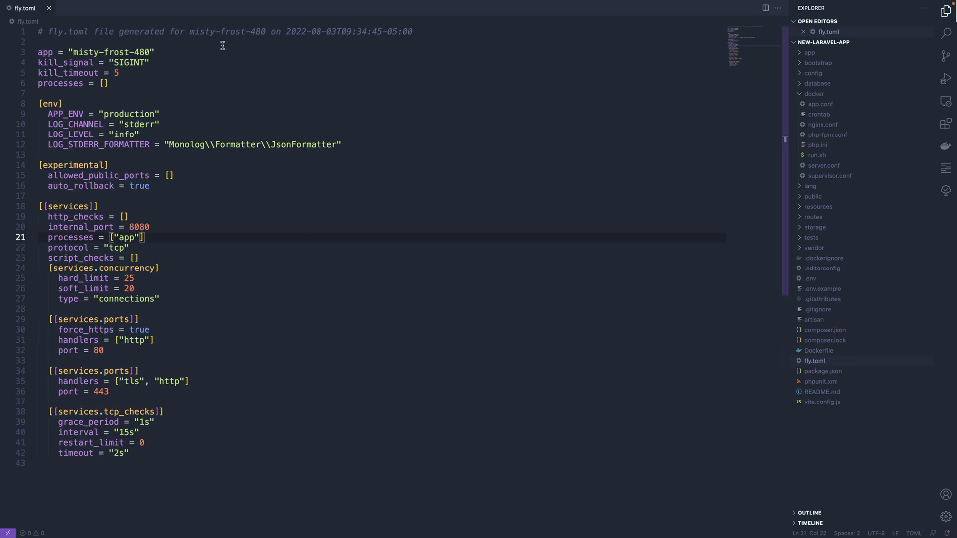
# Review the app name 'misty-frost-480' and the env section in fly.toml.
pyautogui.click(209, 40)
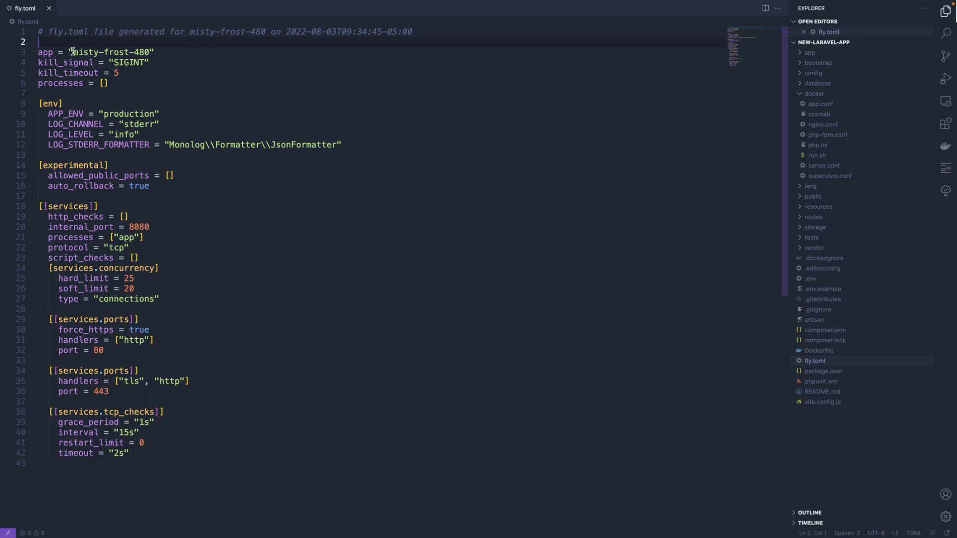
pyautogui.doubleClick(109, 52)
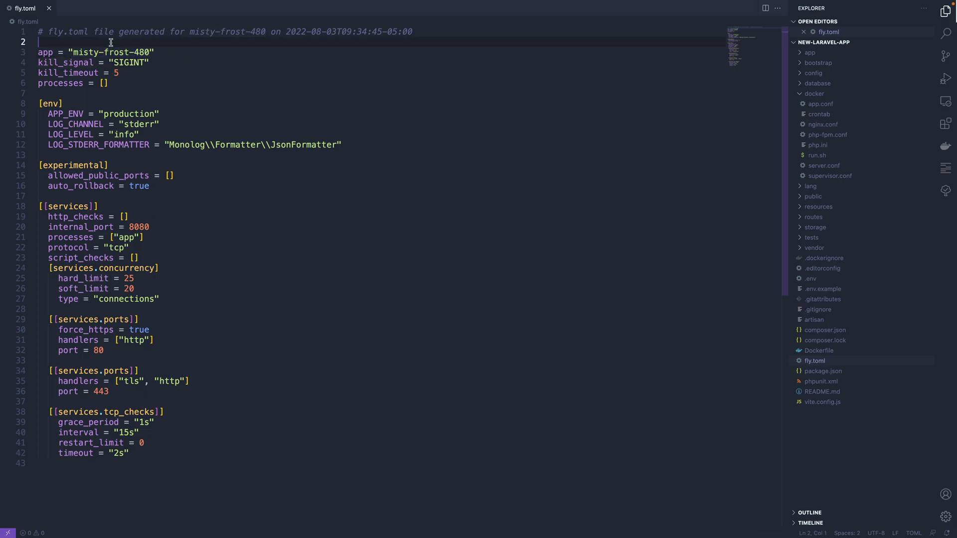
pyautogui.write('misty-frost-480')
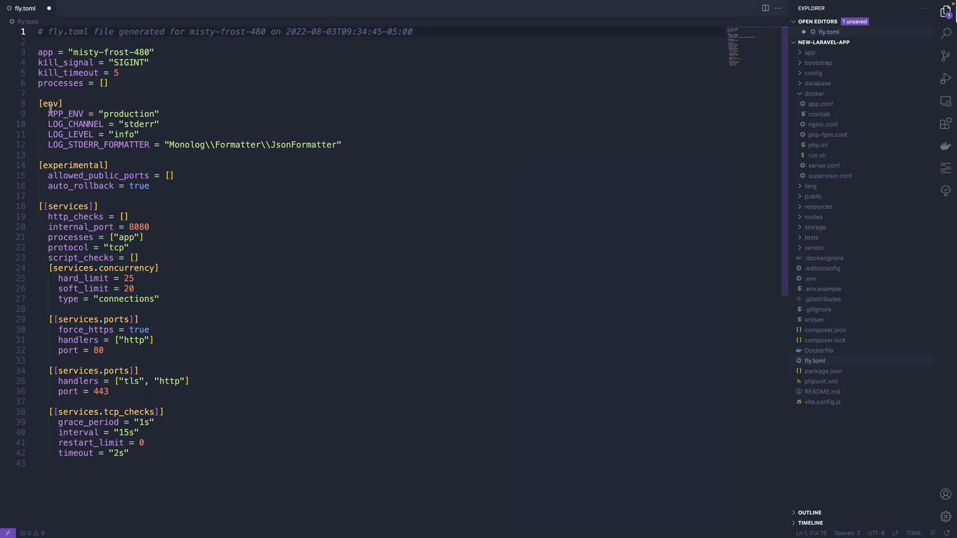
pyautogui.doubleClick(50, 102)
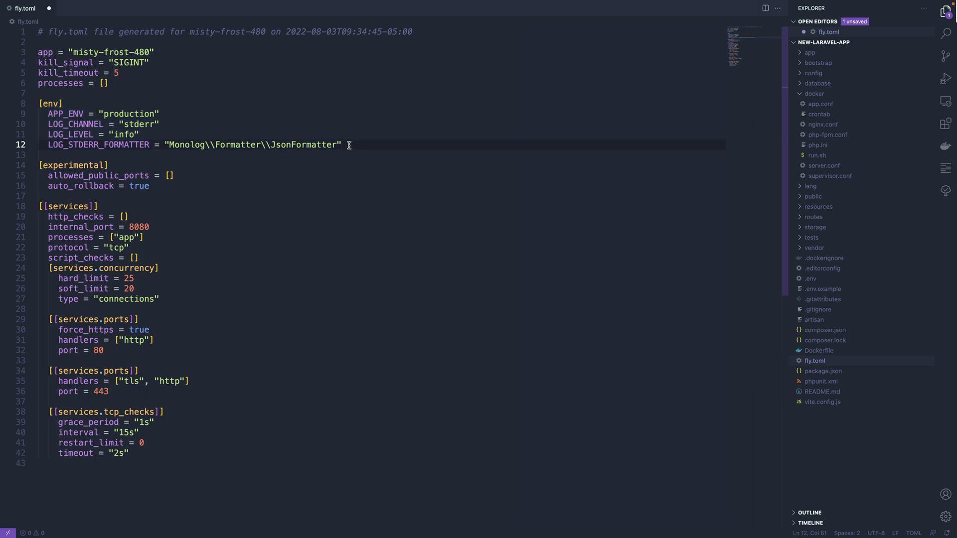
pyautogui.moveTo(811, 186)
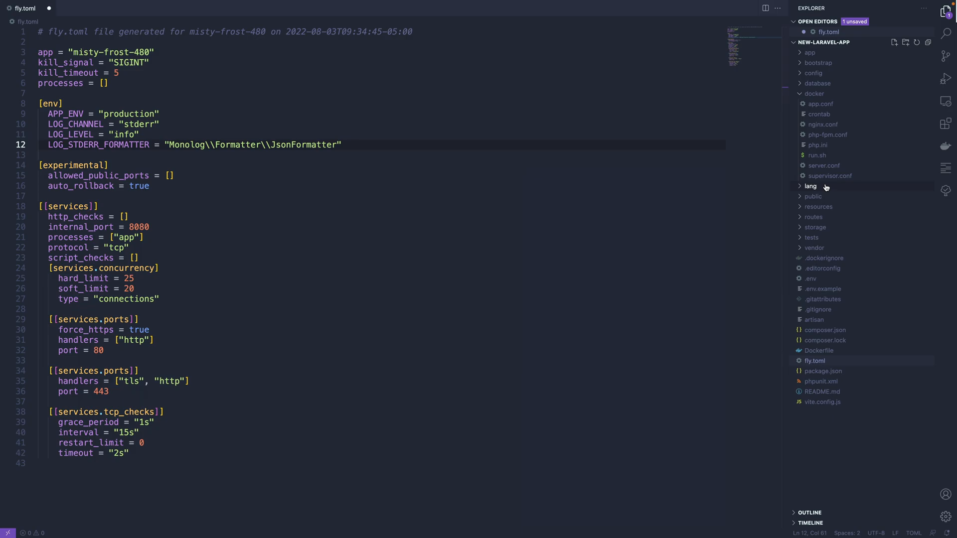
# Glance at .dockerignore, enter '80, 443', and reselect the app name misty-frost-480.
pyautogui.click(824, 257)
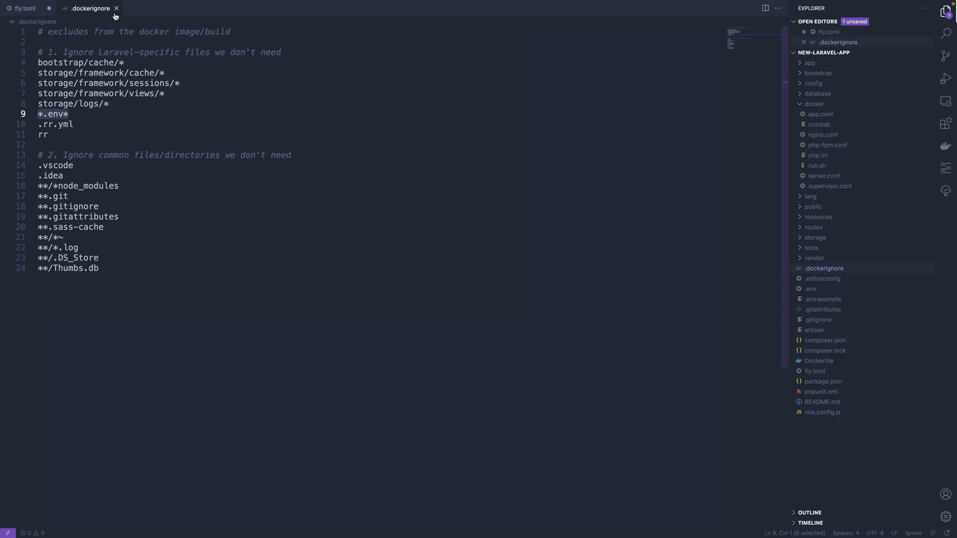
pyautogui.click(23, 8)
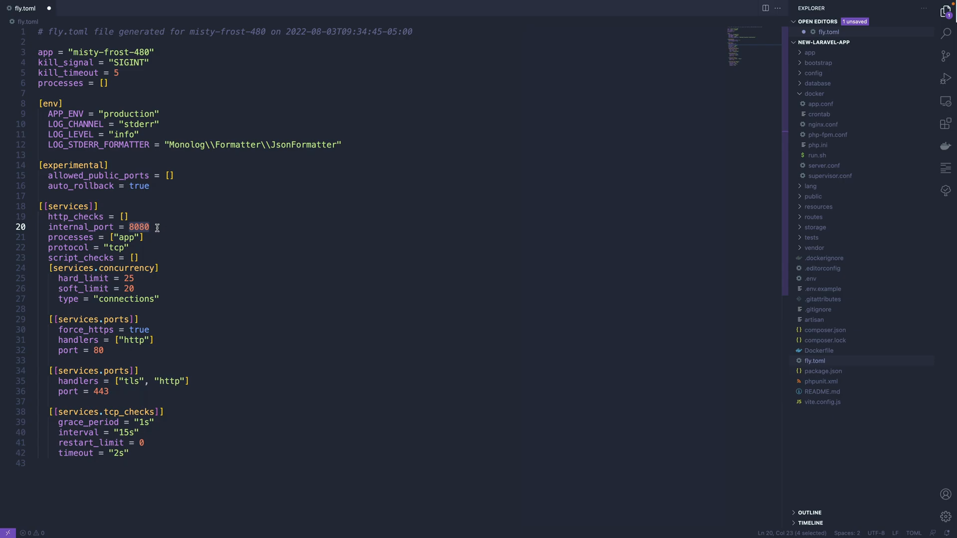
pyautogui.write('80, 443')
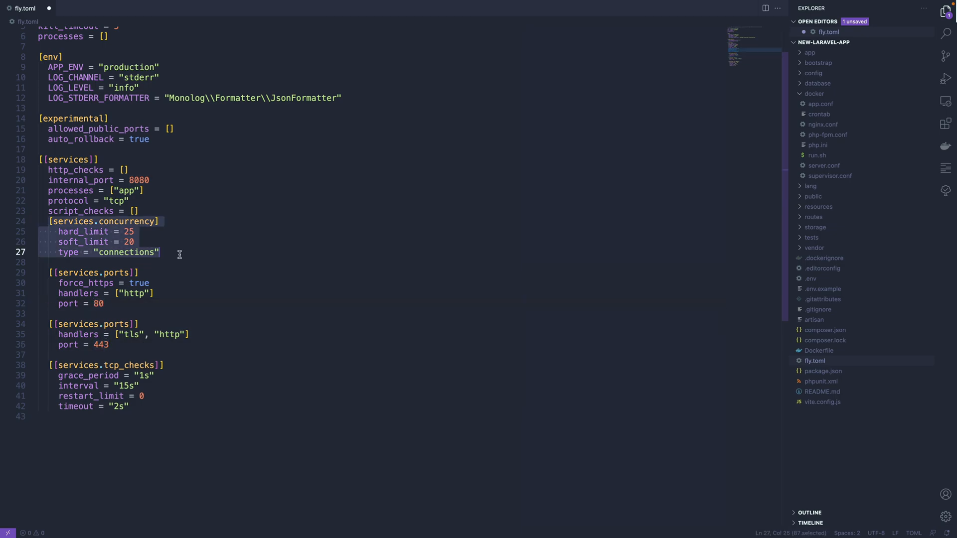
pyautogui.click(112, 243)
pyautogui.write('fly secrets list')
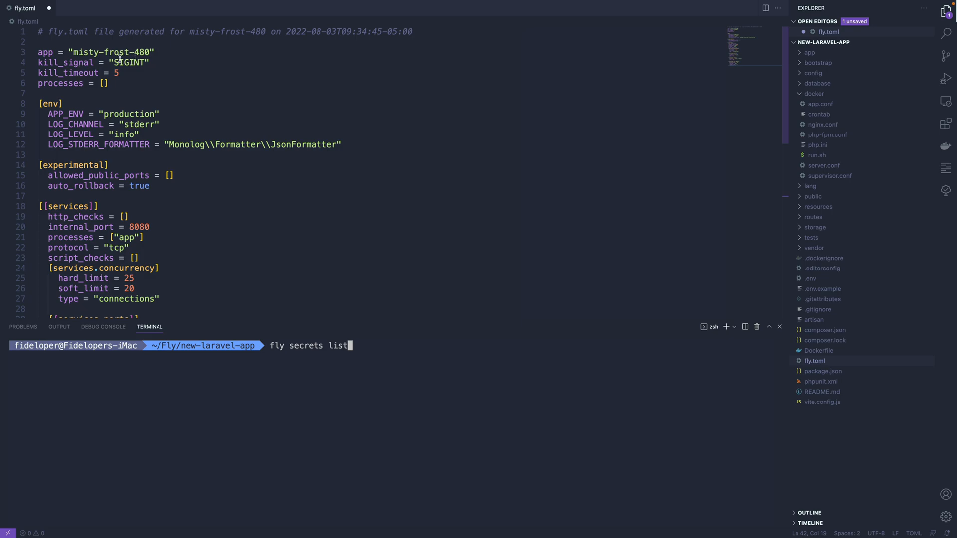
pyautogui.doubleClick(111, 52)
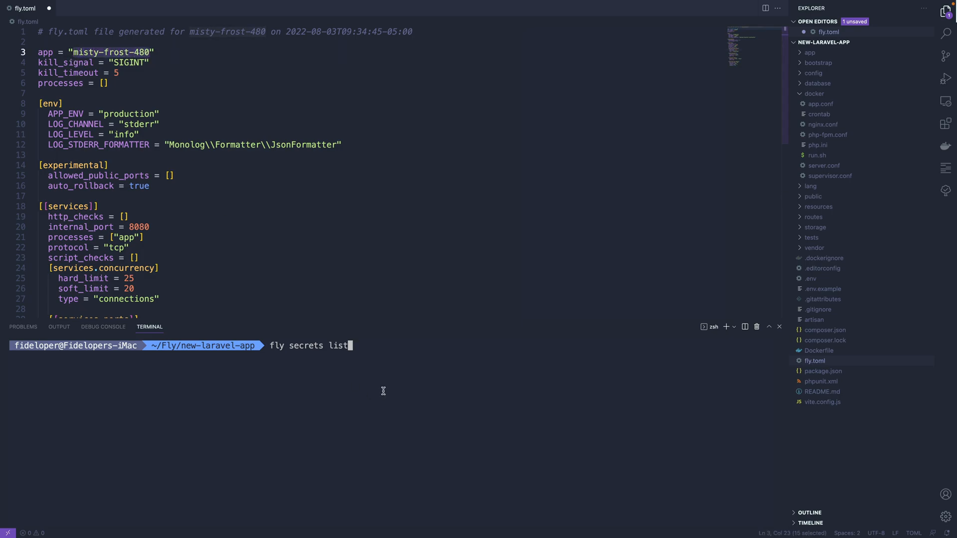